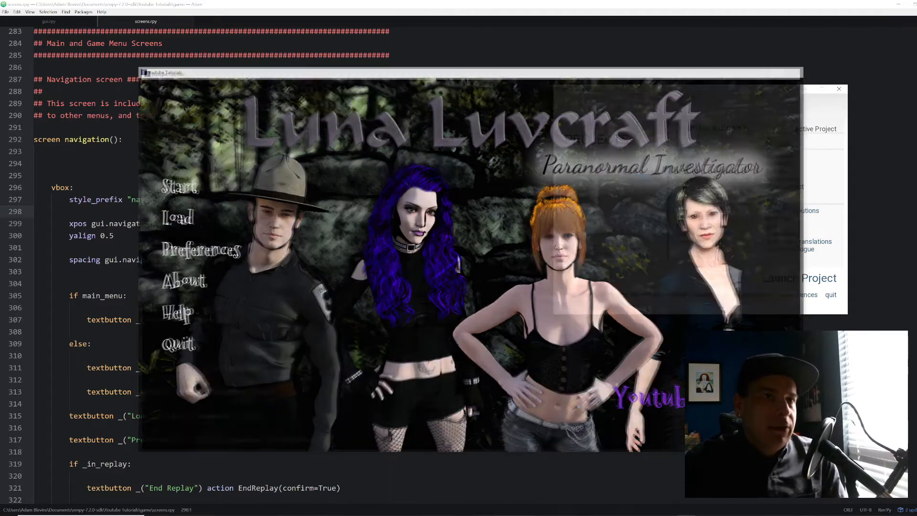
# Close the Luna Luvcraft game window showing its main menu.
pyautogui.click(839, 89)
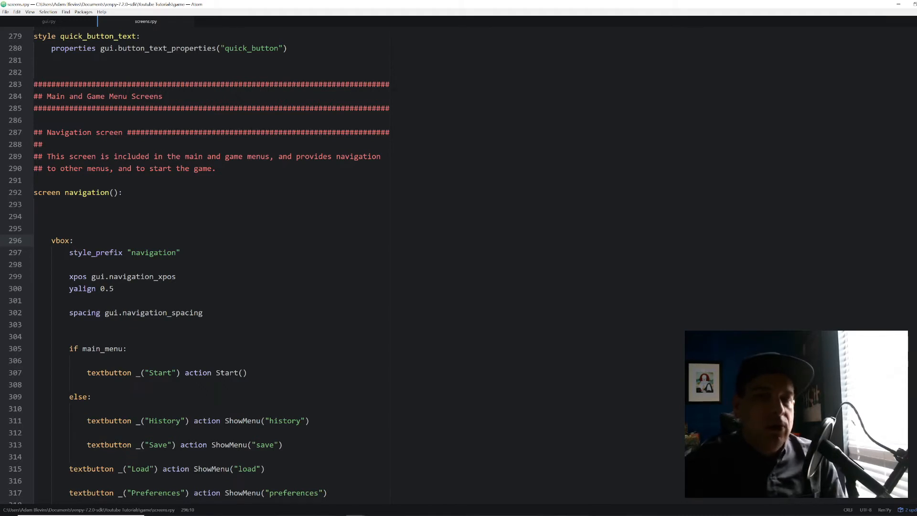
pyautogui.click(73, 241)
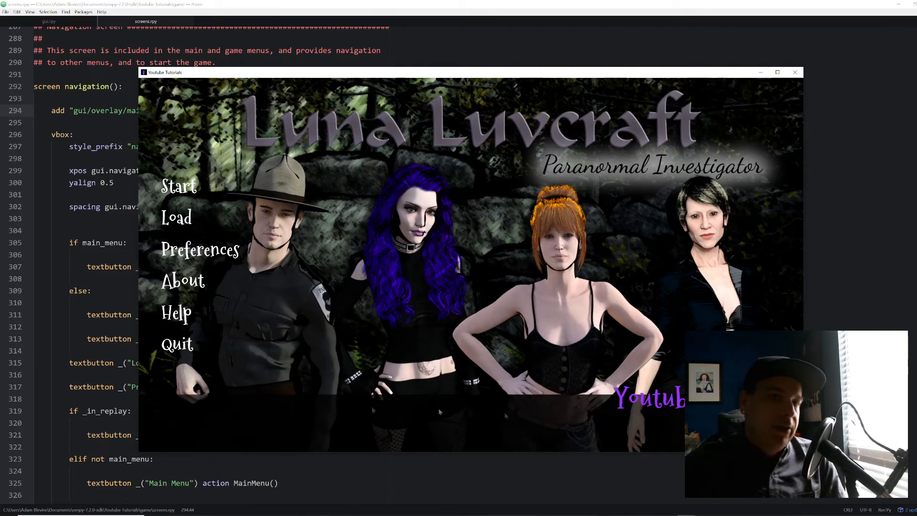
# Close the relaunched game window after checking the main menu overlay.
pyautogui.click(795, 72)
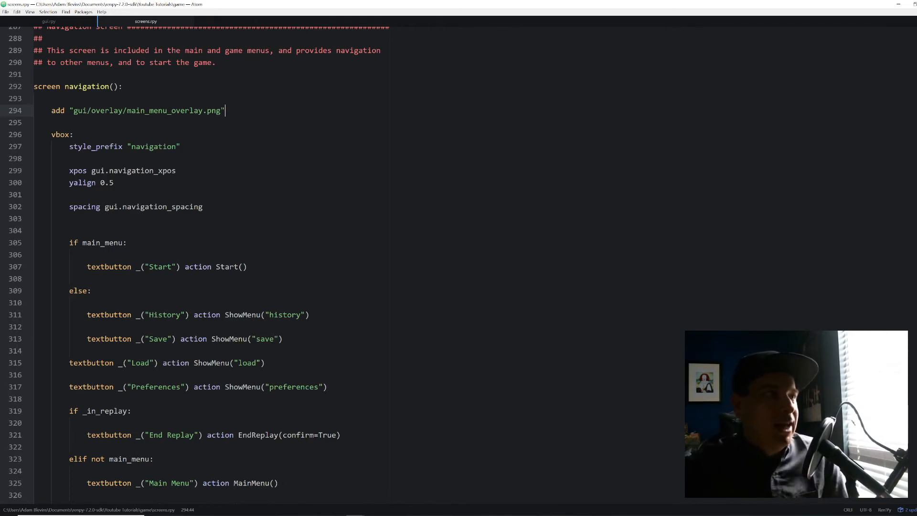
# Change the navigation screen's vbox to hbox below the overlay add line.
pyautogui.write('hbox')
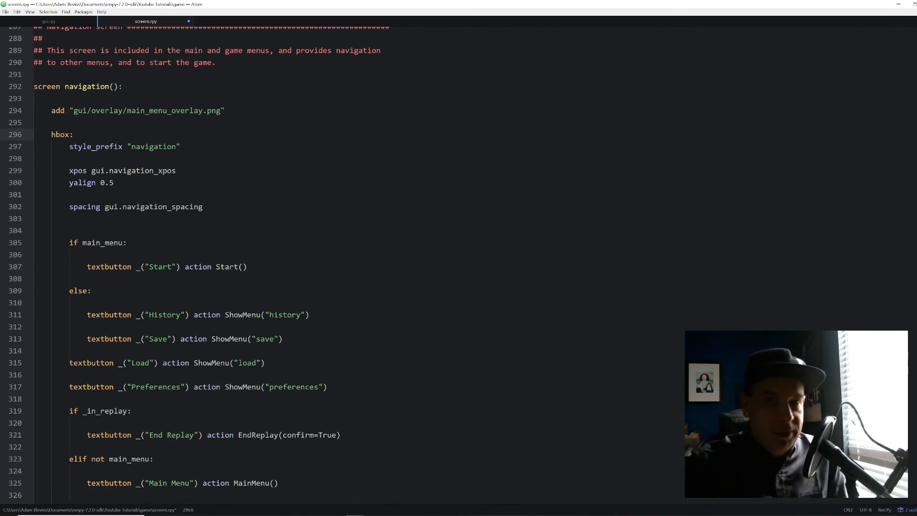
pyautogui.tripleClick(122, 170)
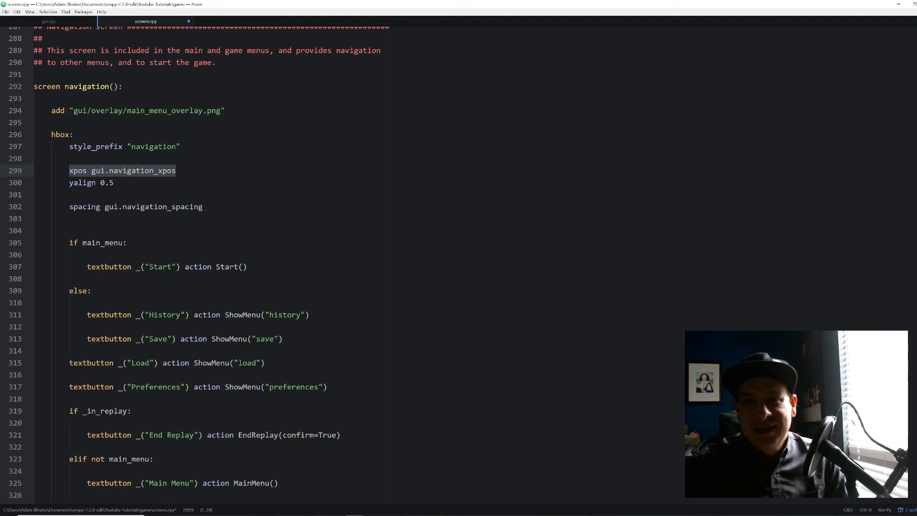